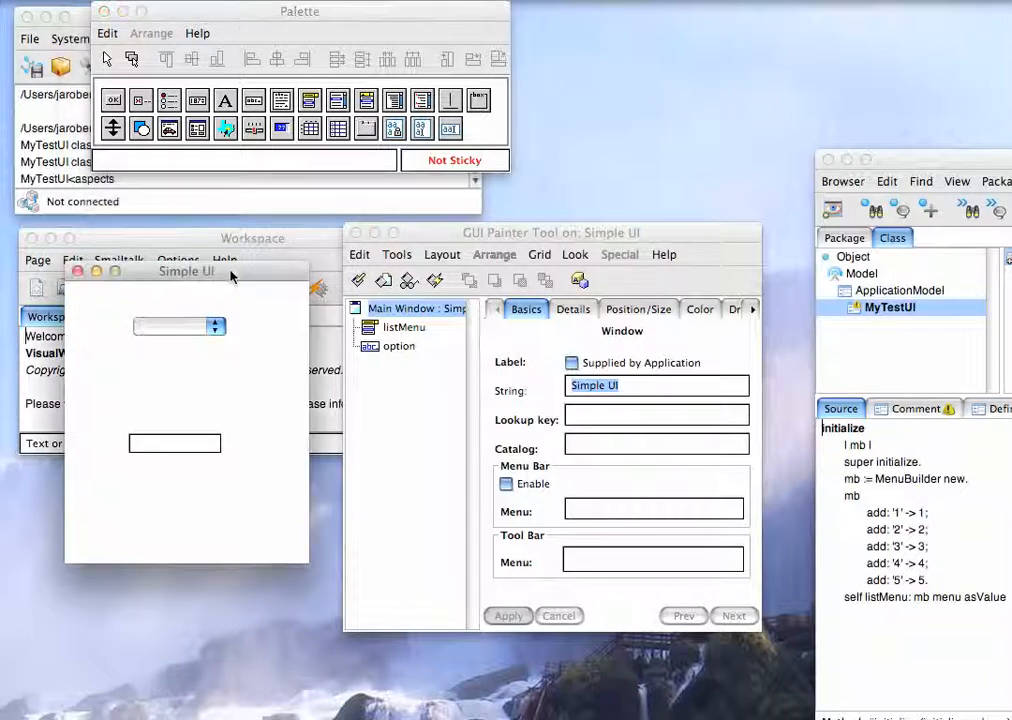
mouse_move(178, 332)
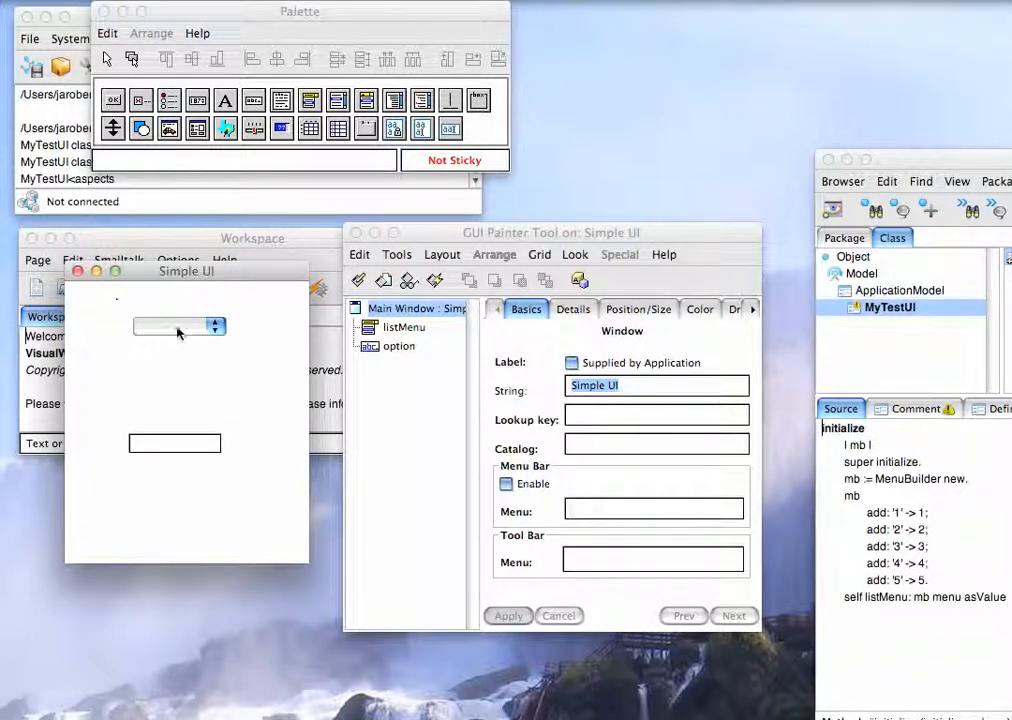
- Review the properties of the menu button, input field and window, including aspect and menu settings
left_click(178, 327)
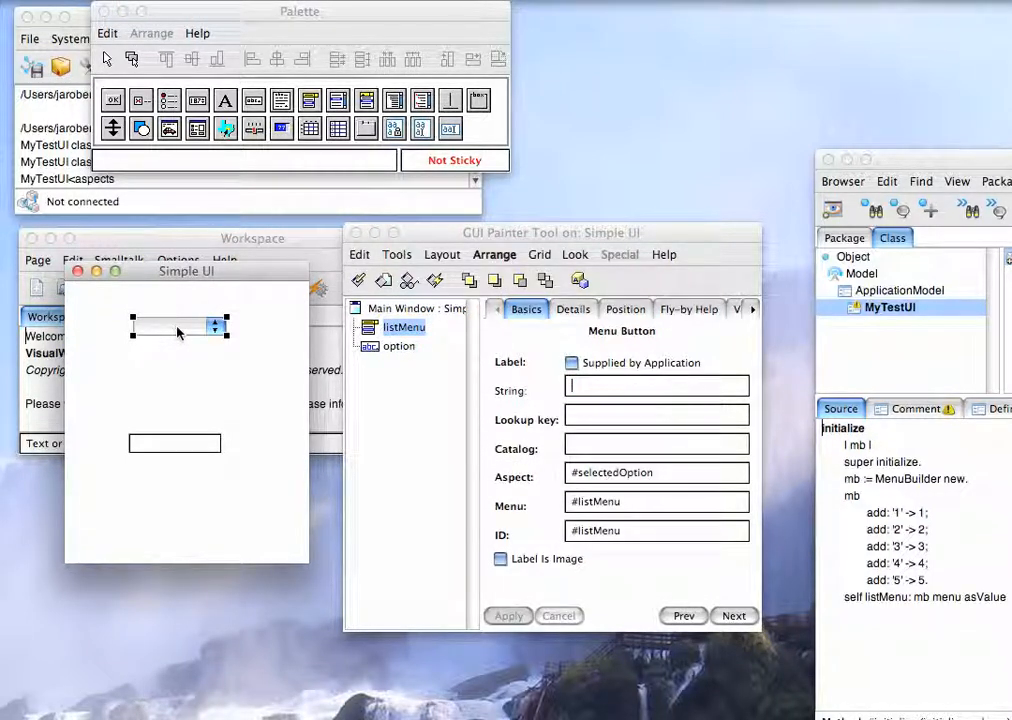
left_click(399, 345)
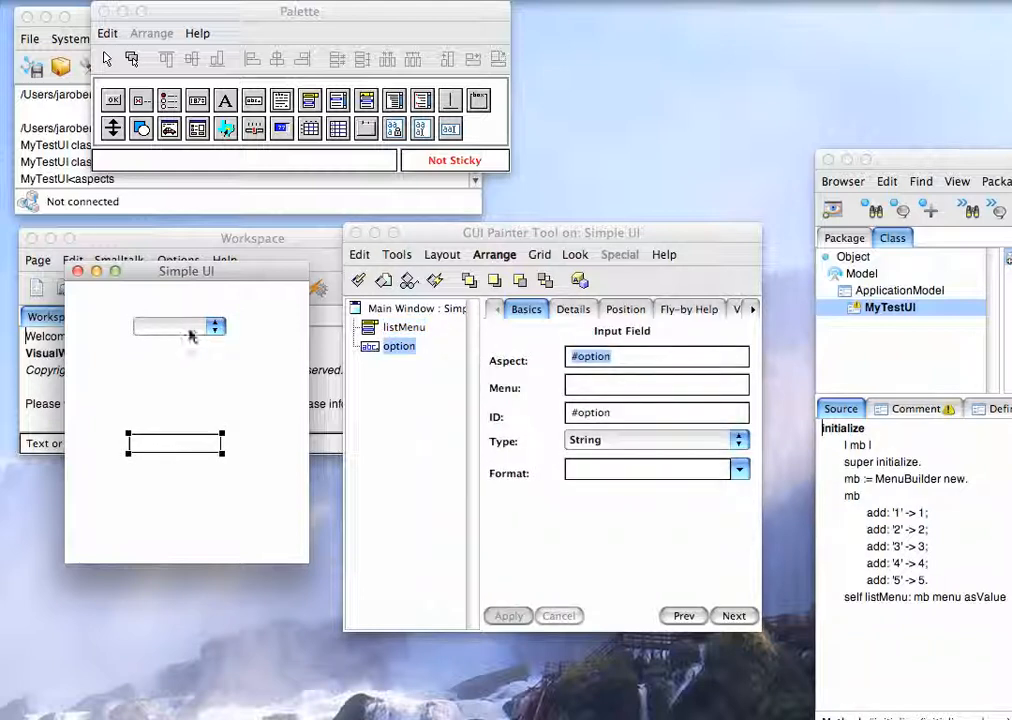
left_click(406, 327)
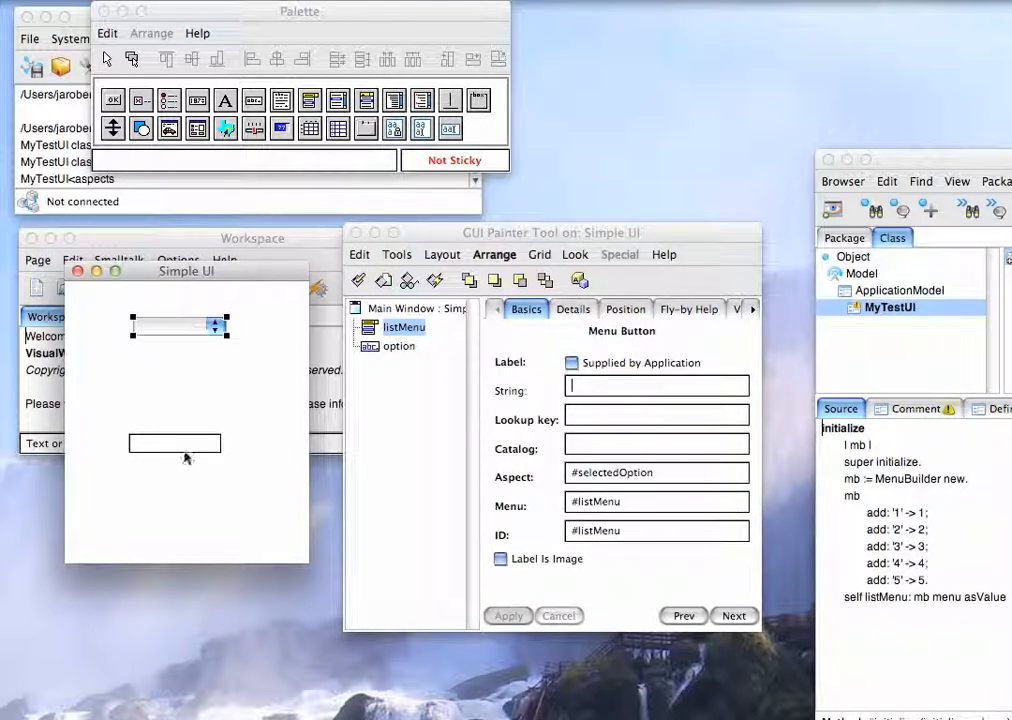
left_click(402, 308)
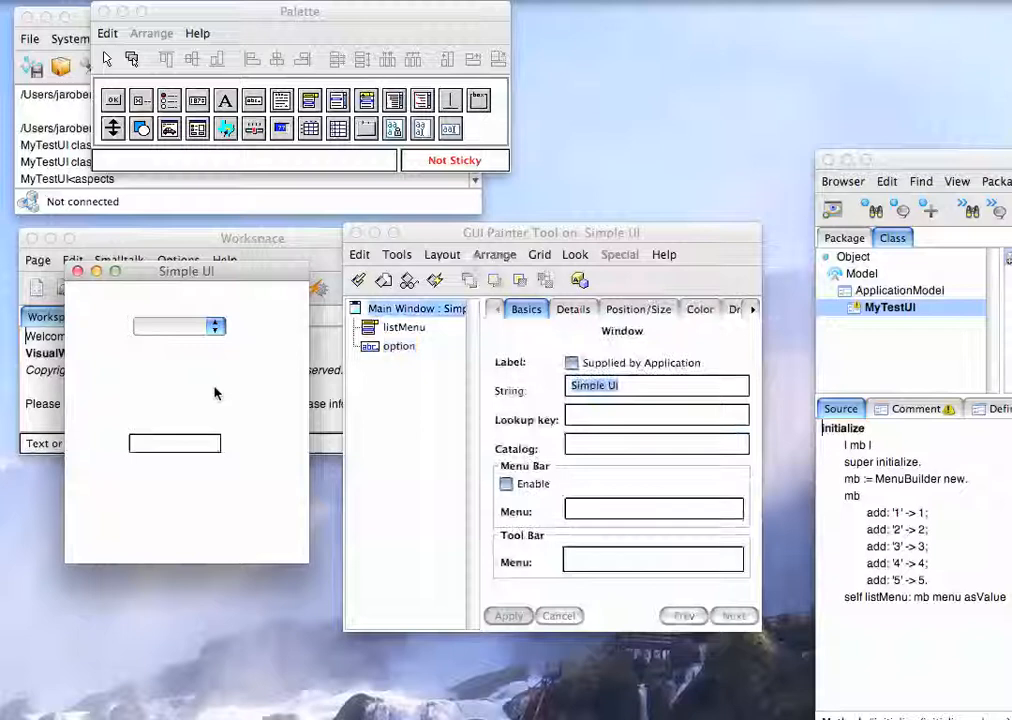
left_click(178, 327)
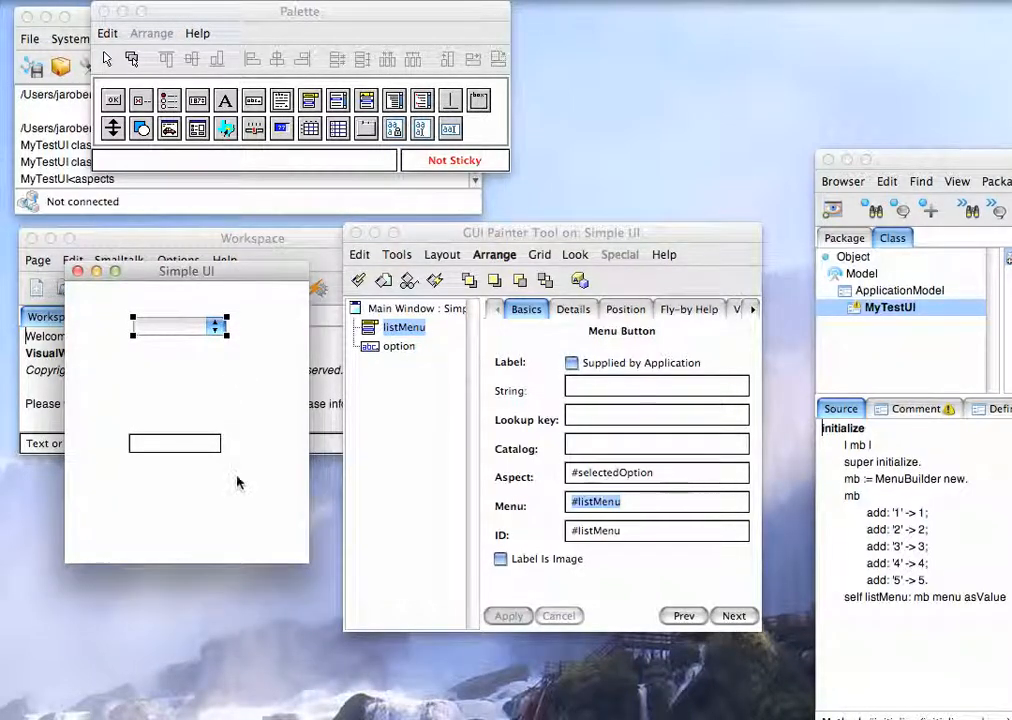
left_click(399, 346)
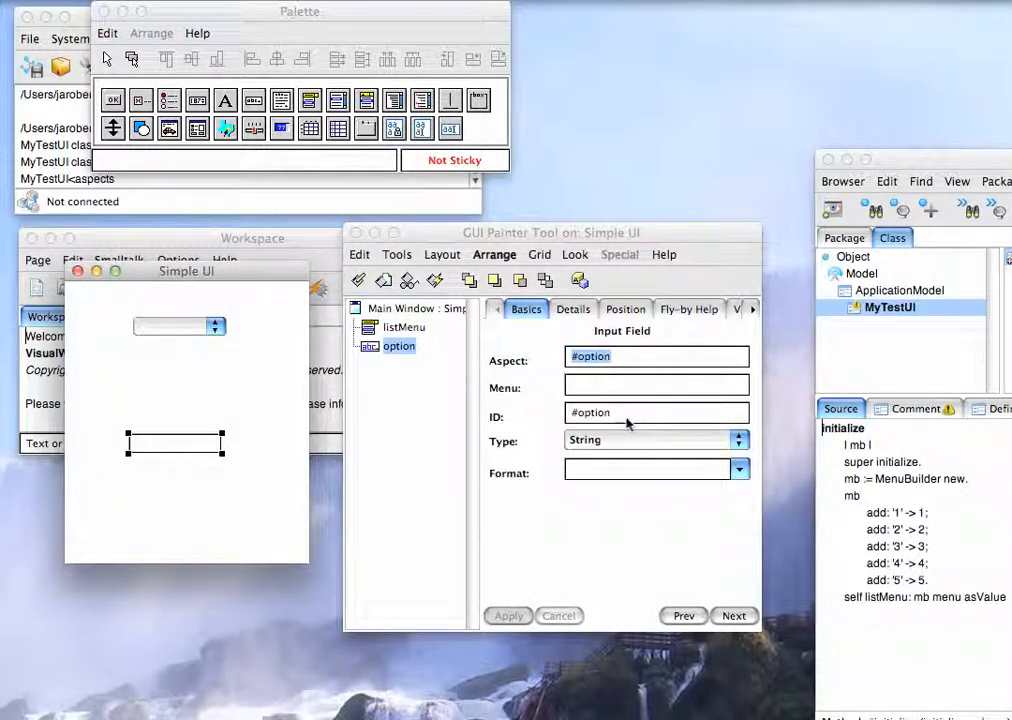
mouse_move(385, 373)
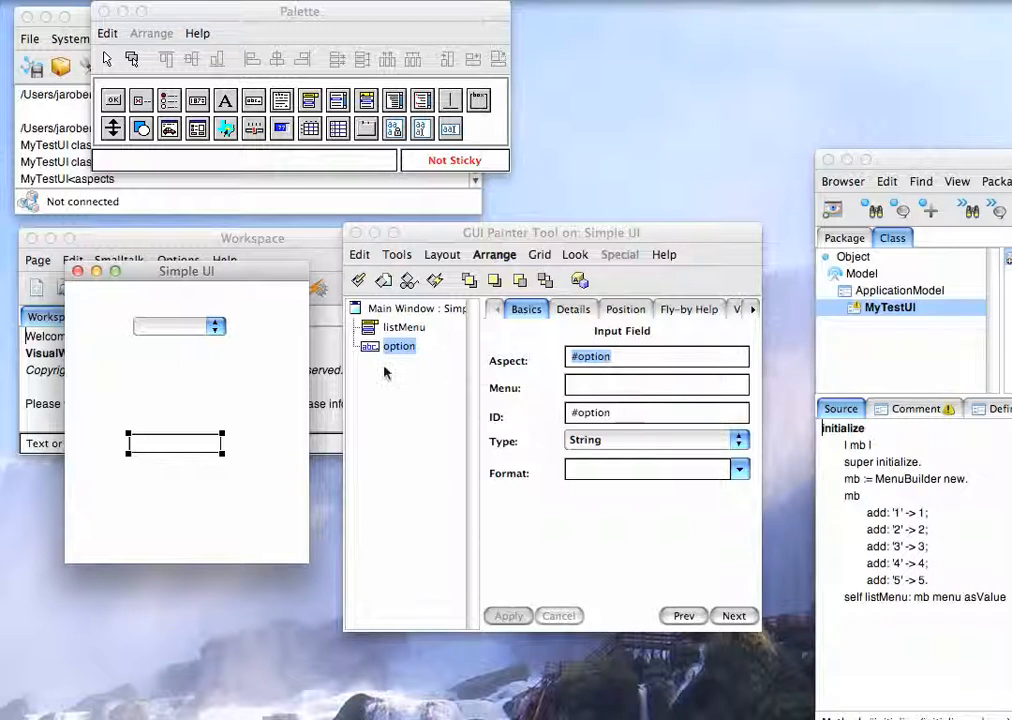
left_click(405, 327)
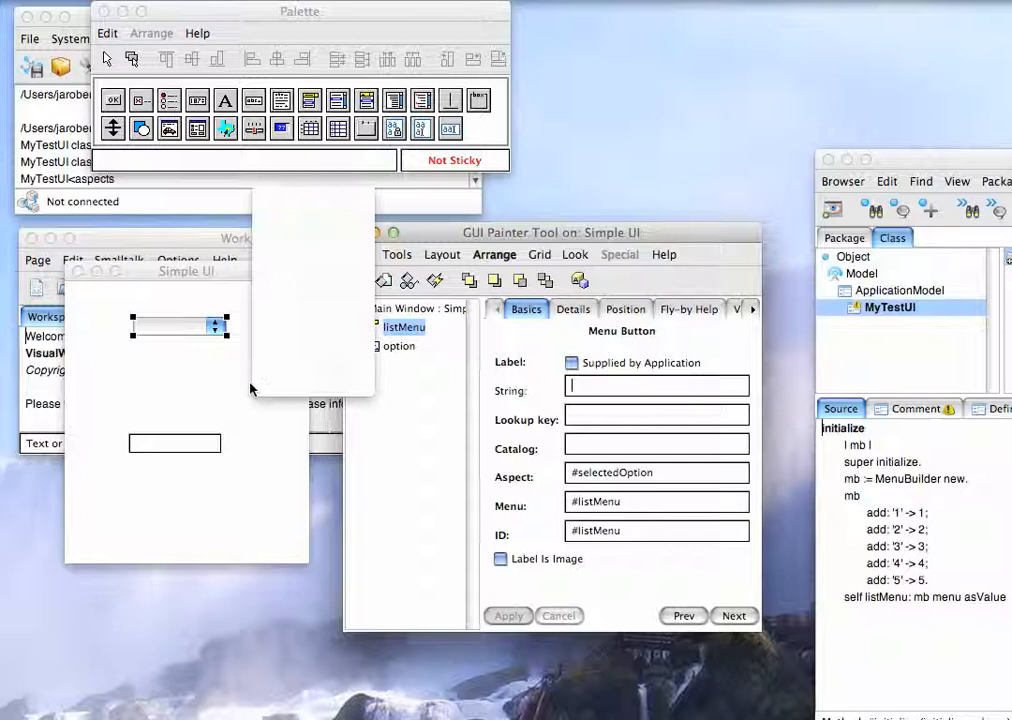
- View MyTestUI's definition with selectedOption, option and listMenu, then redisplay initialize's source
right_click(187, 360)
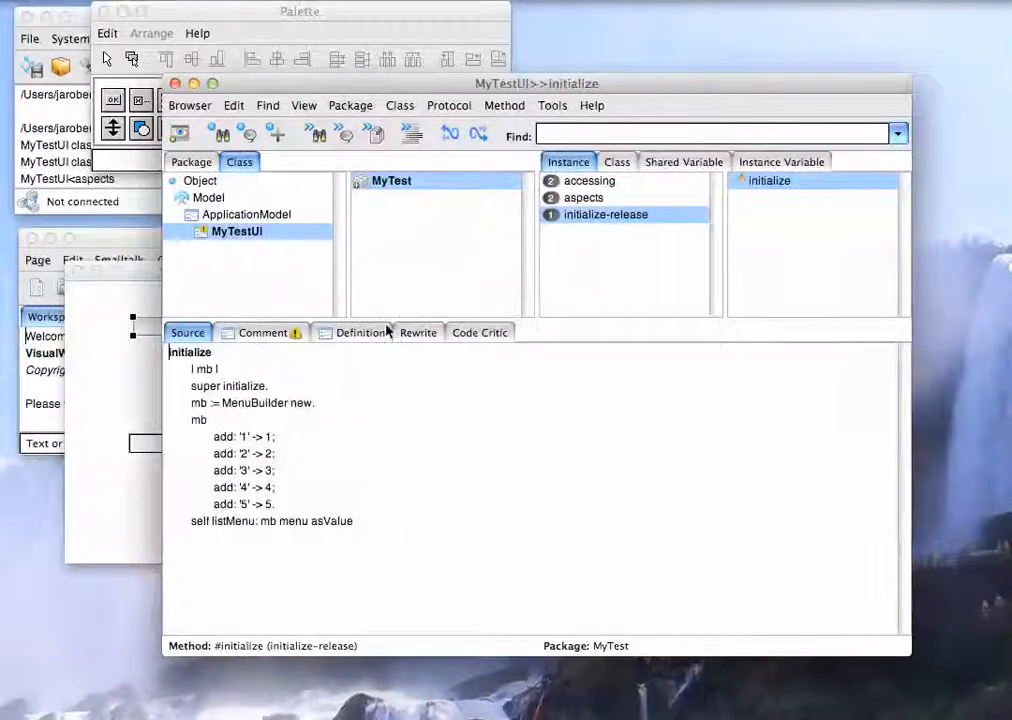
left_click(360, 332)
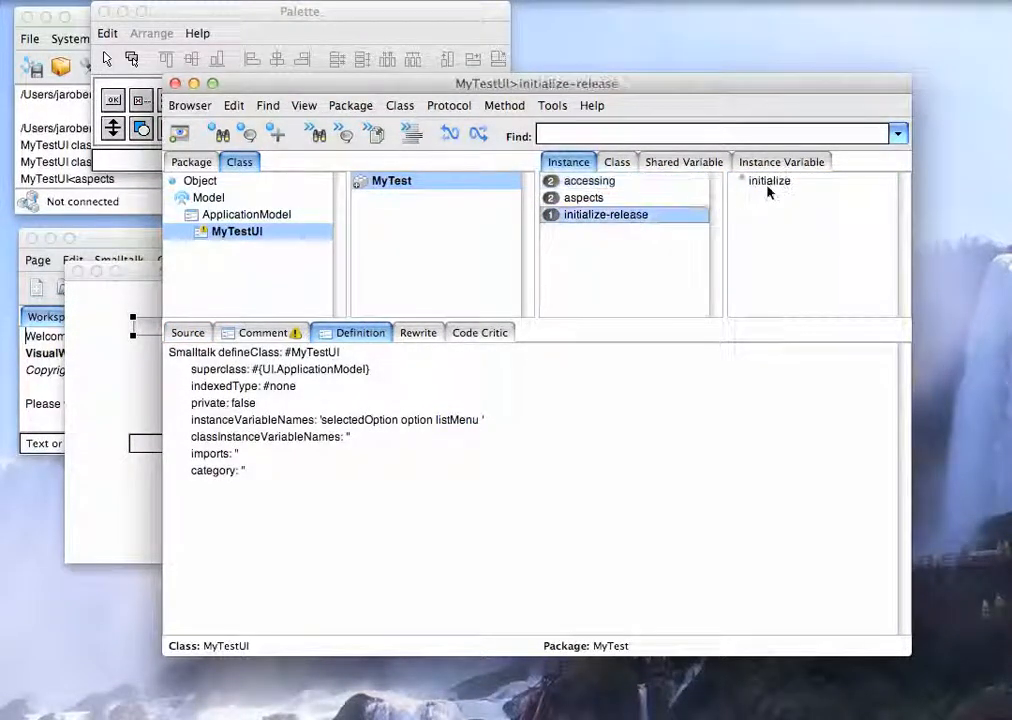
left_click(769, 180)
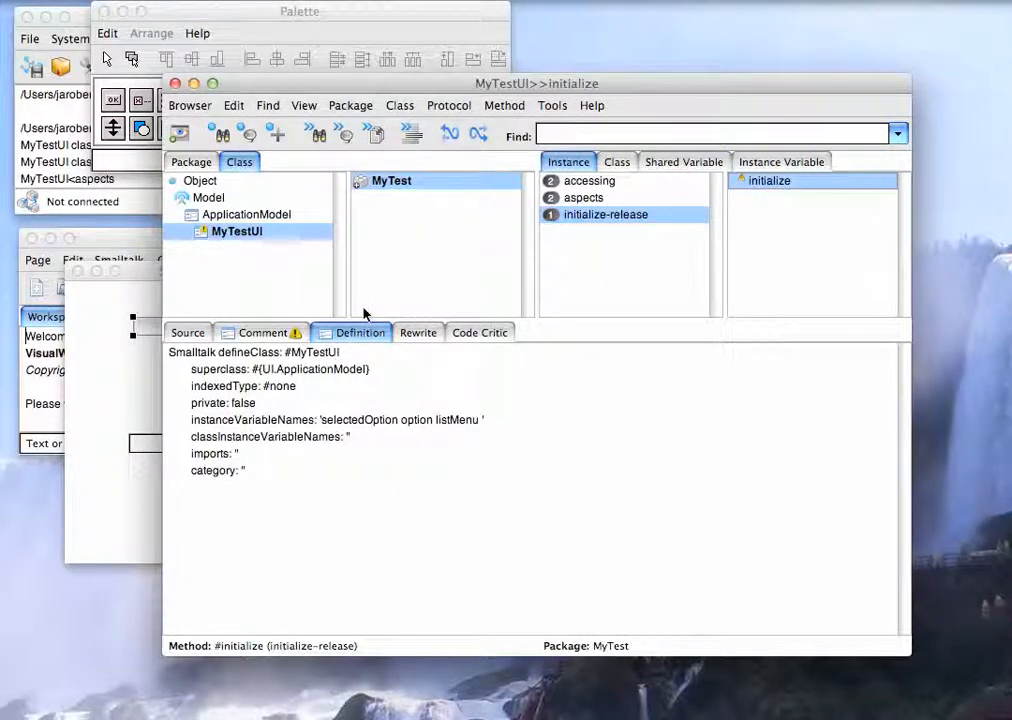
left_click(188, 332)
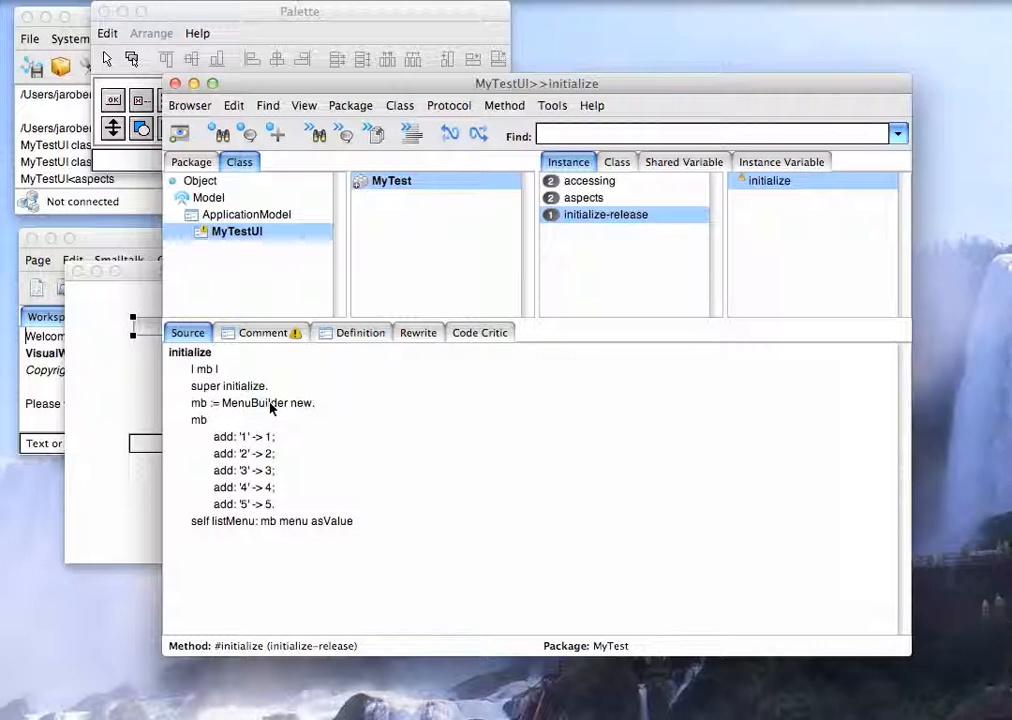
mouse_move(212, 398)
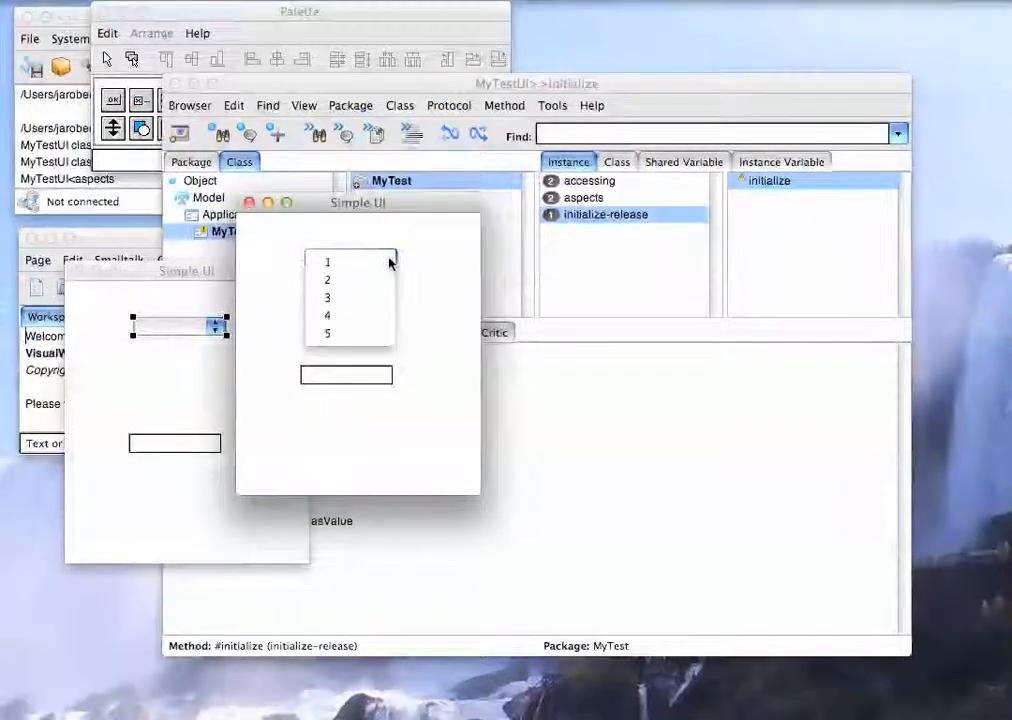
left_click(327, 261)
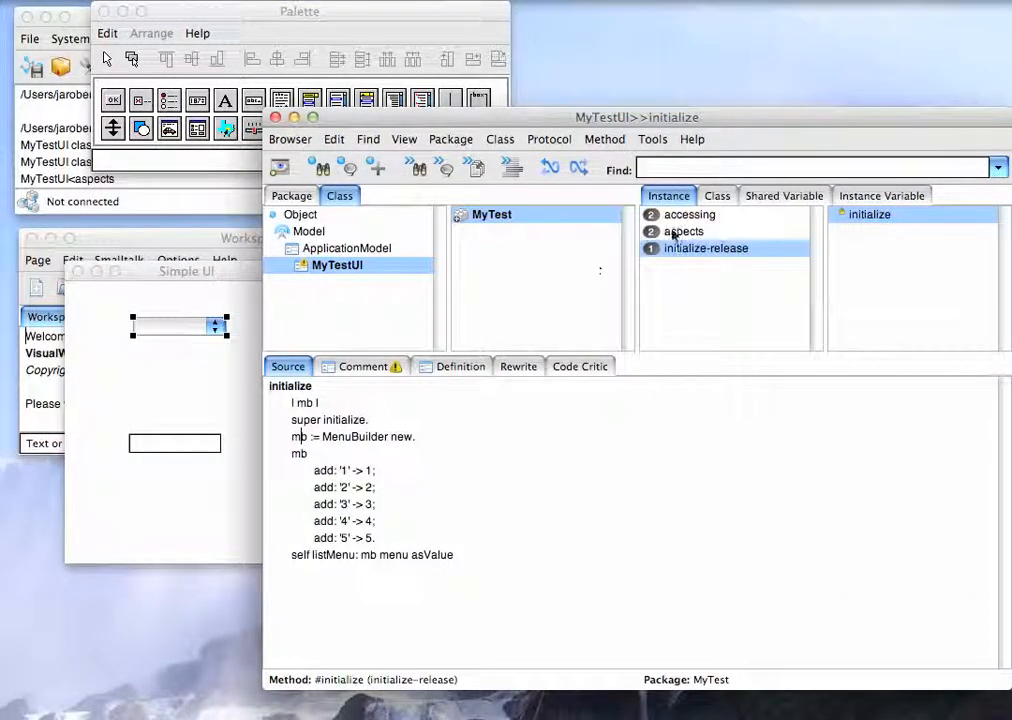
mouse_move(650, 130)
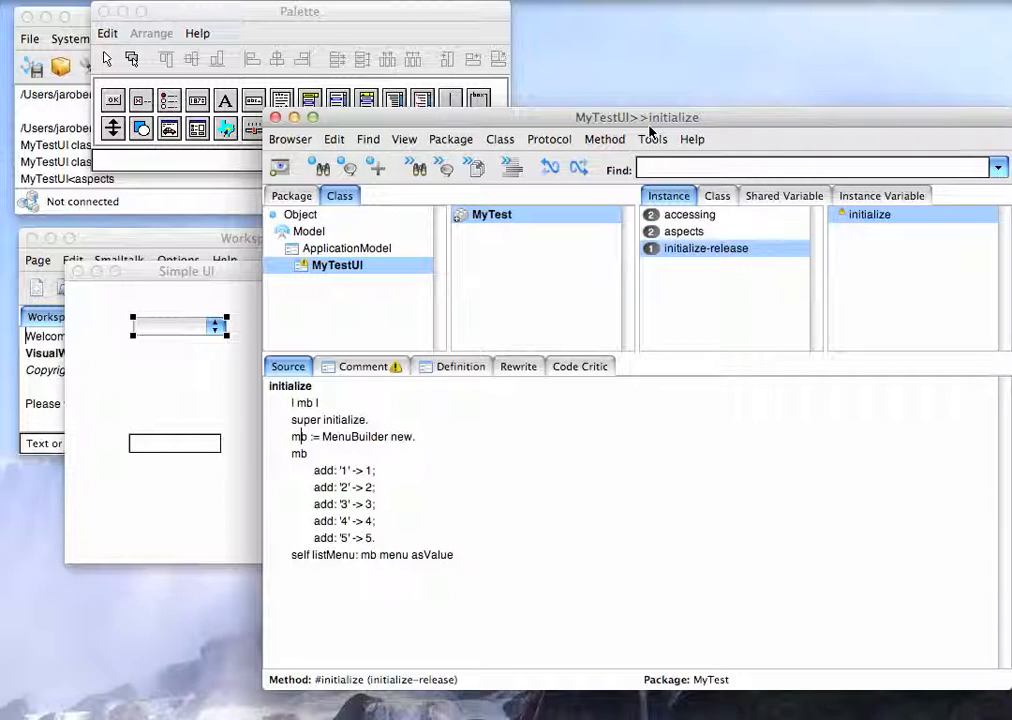
mouse_move(645, 125)
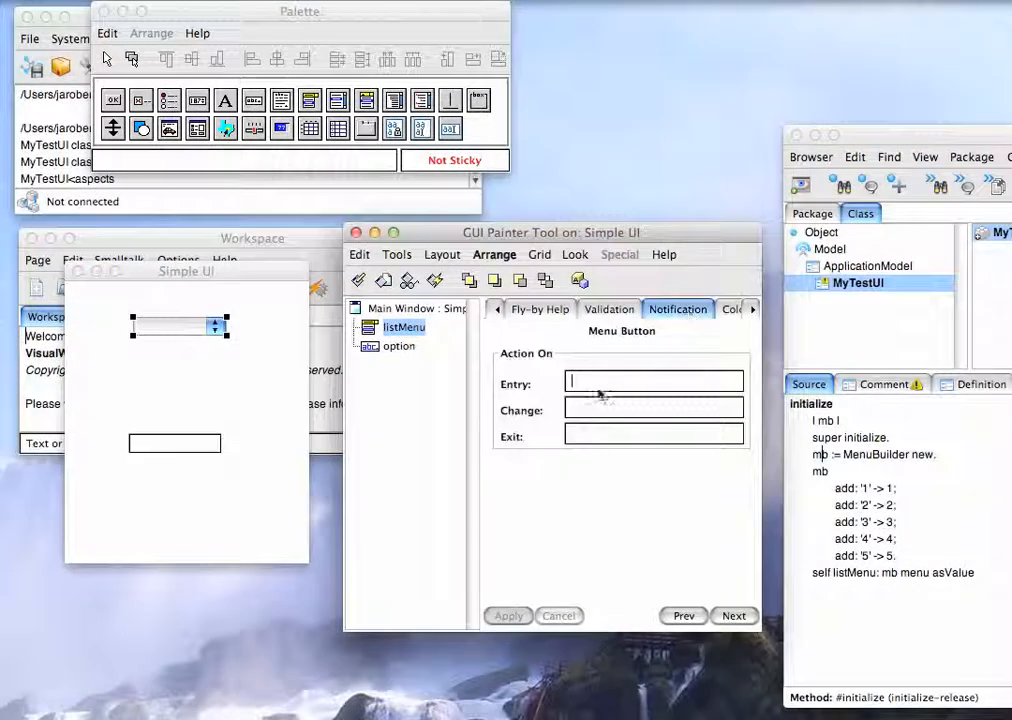
- Set listMenu's Change notification to #selectionChanged: and apply it
left_click(654, 409)
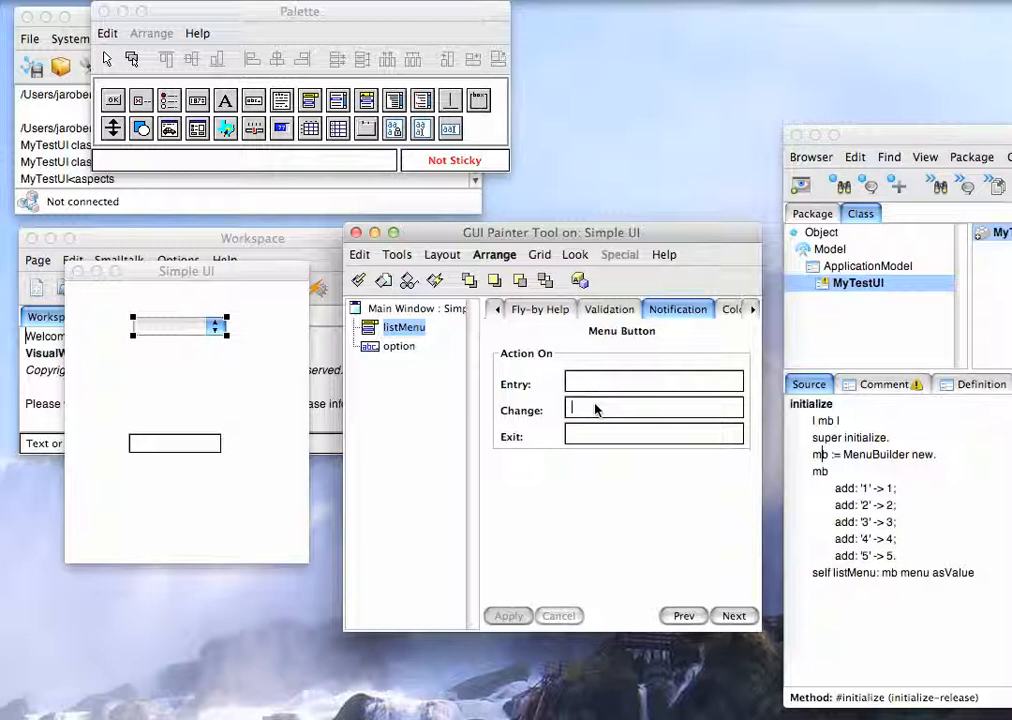
type("selectionChanged:")
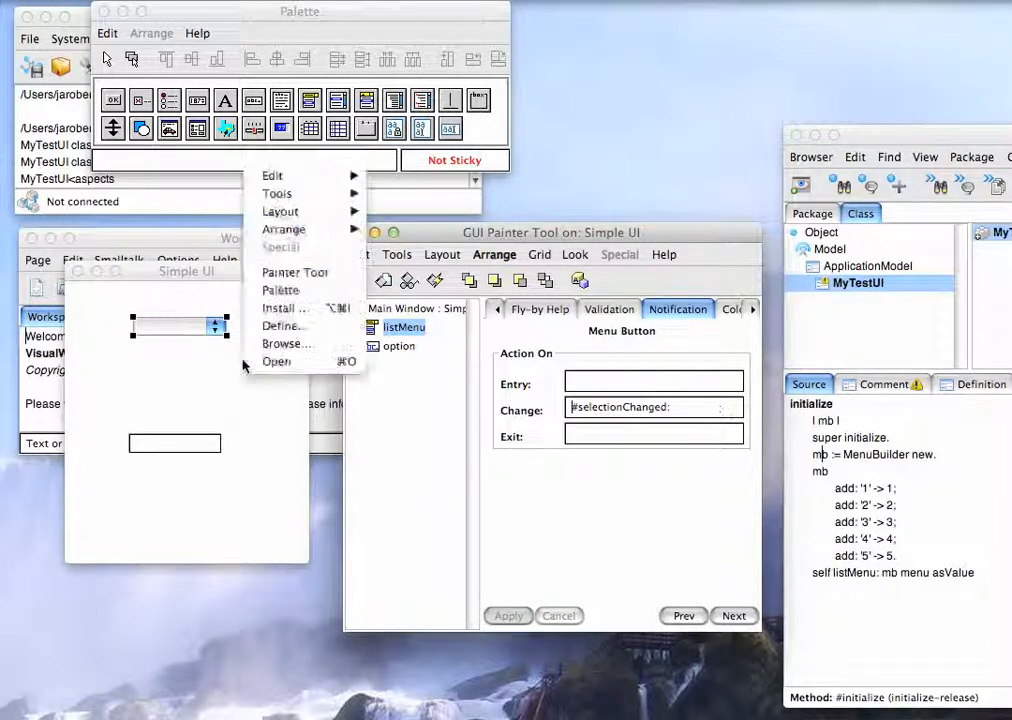
left_click(280, 308)
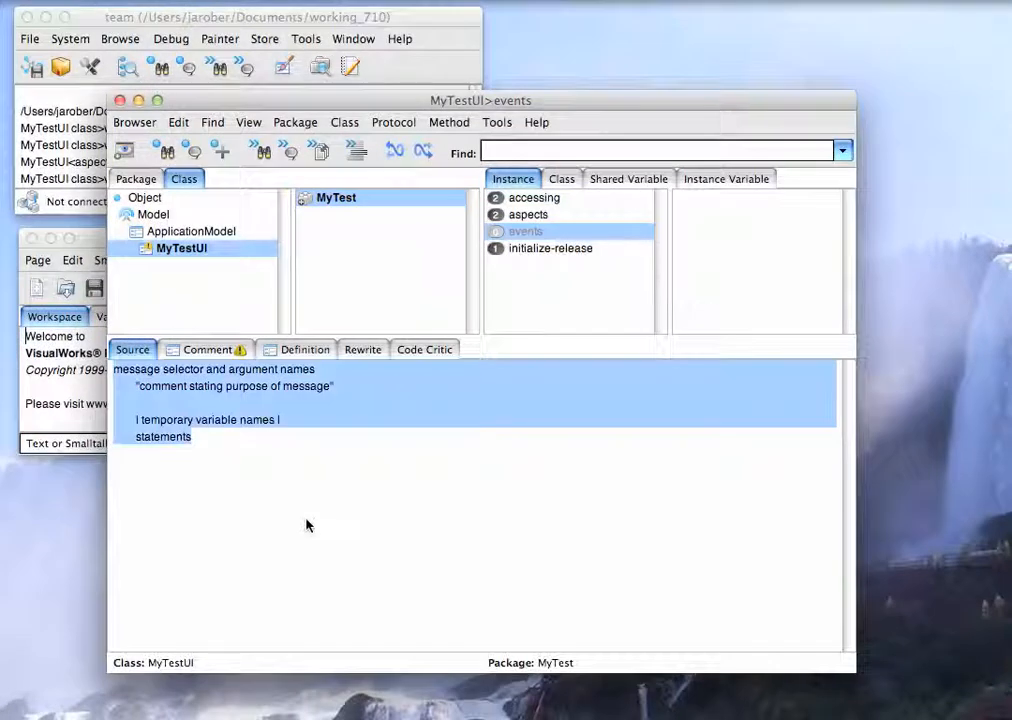
- Write and accept 'selectionChanged: aSelection' containing 'self halt.'
type("selectionChanged: aS")
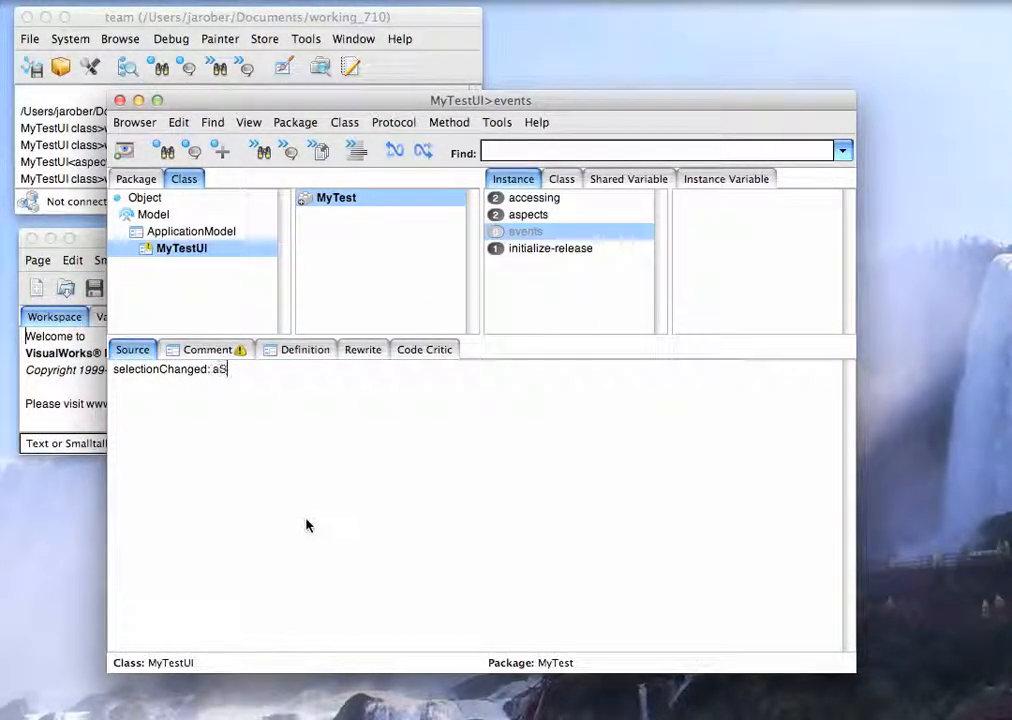
type("election")
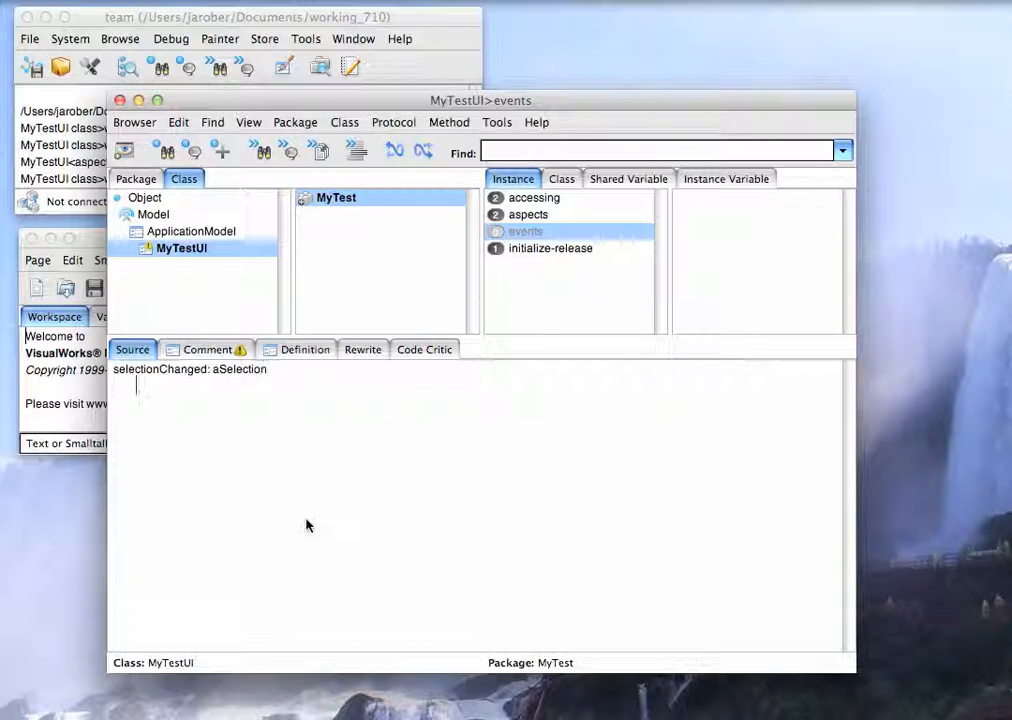
type("self halt.")
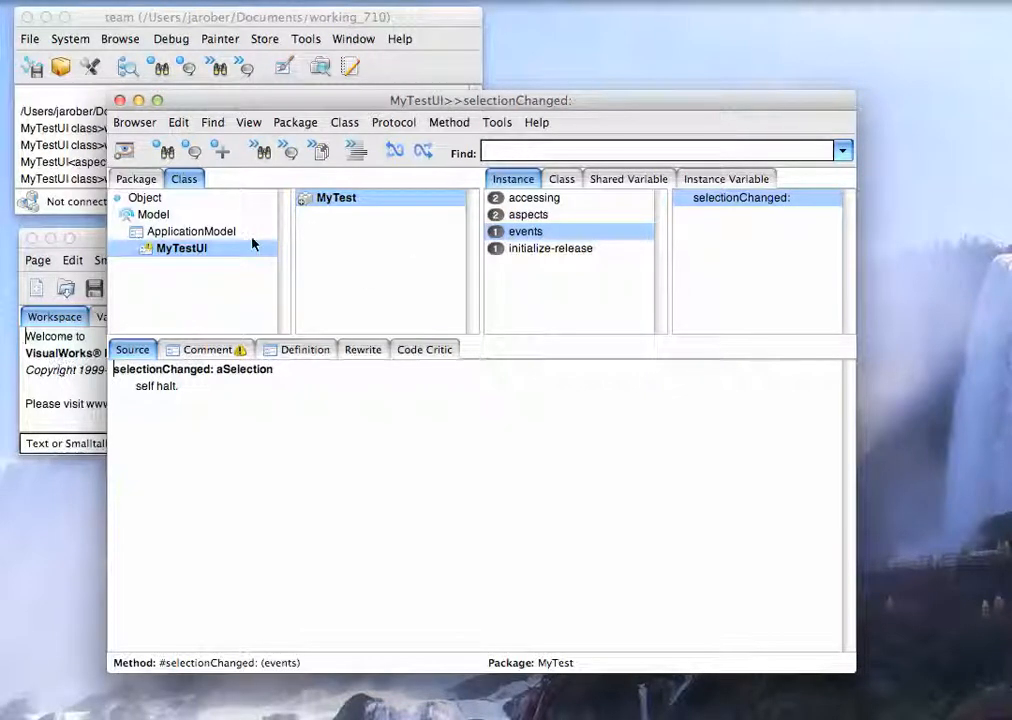
left_click(561, 178)
type("Controller")
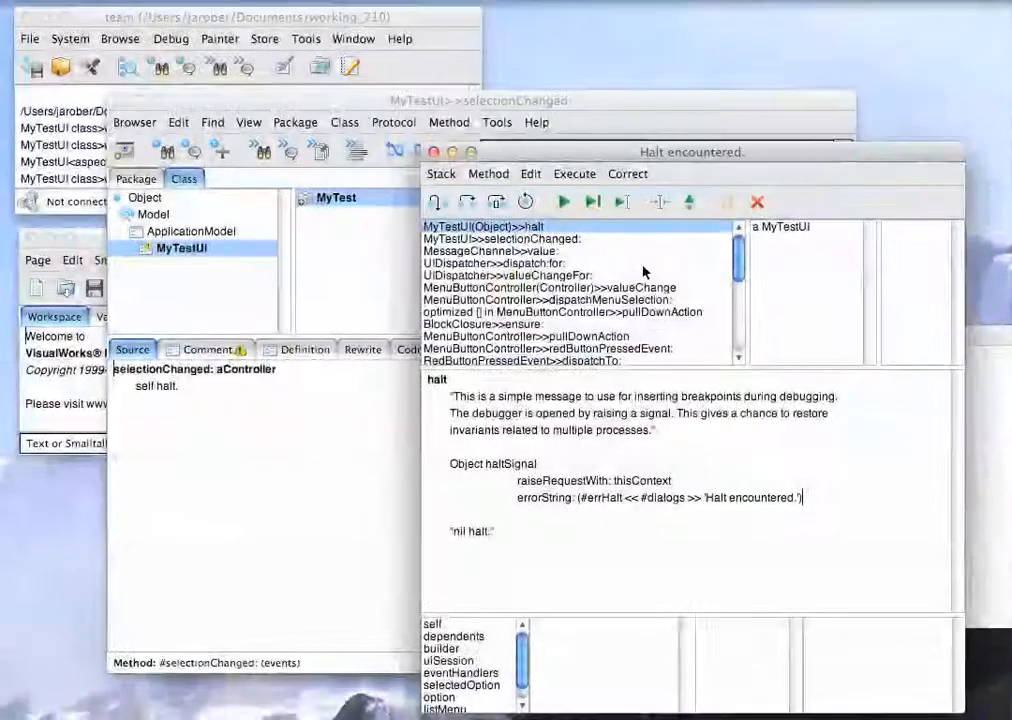
- Select the MyTestUI>>selectionChanged: frame in the halt debugger's stack
left_click(483, 226)
type("self option value: self selectedOption value printString")
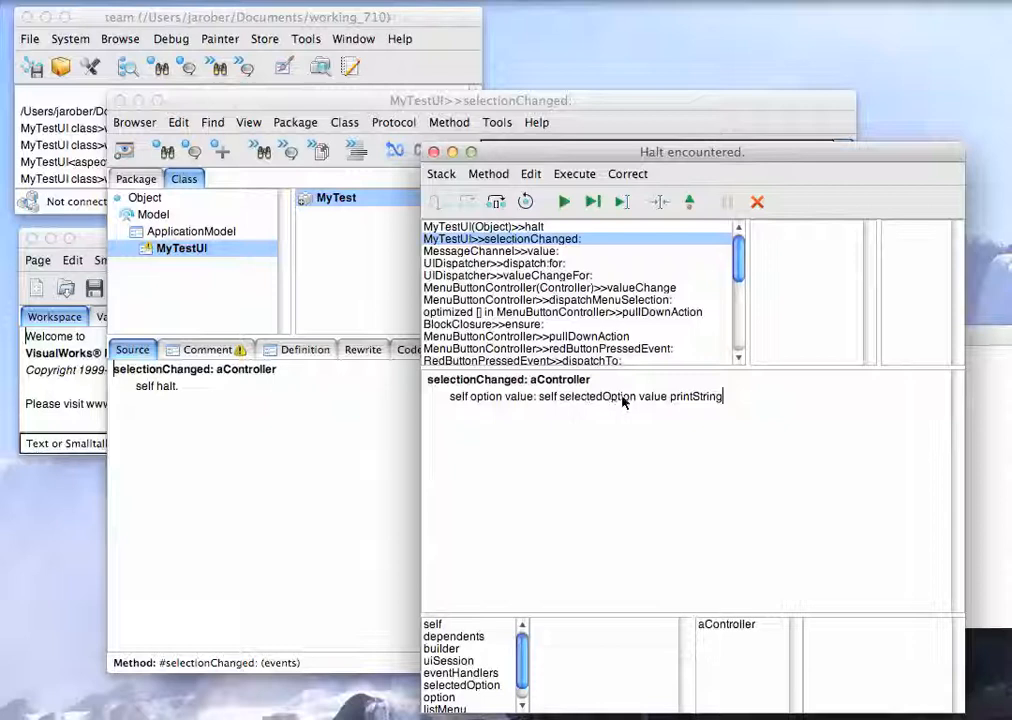
mouse_move(666, 407)
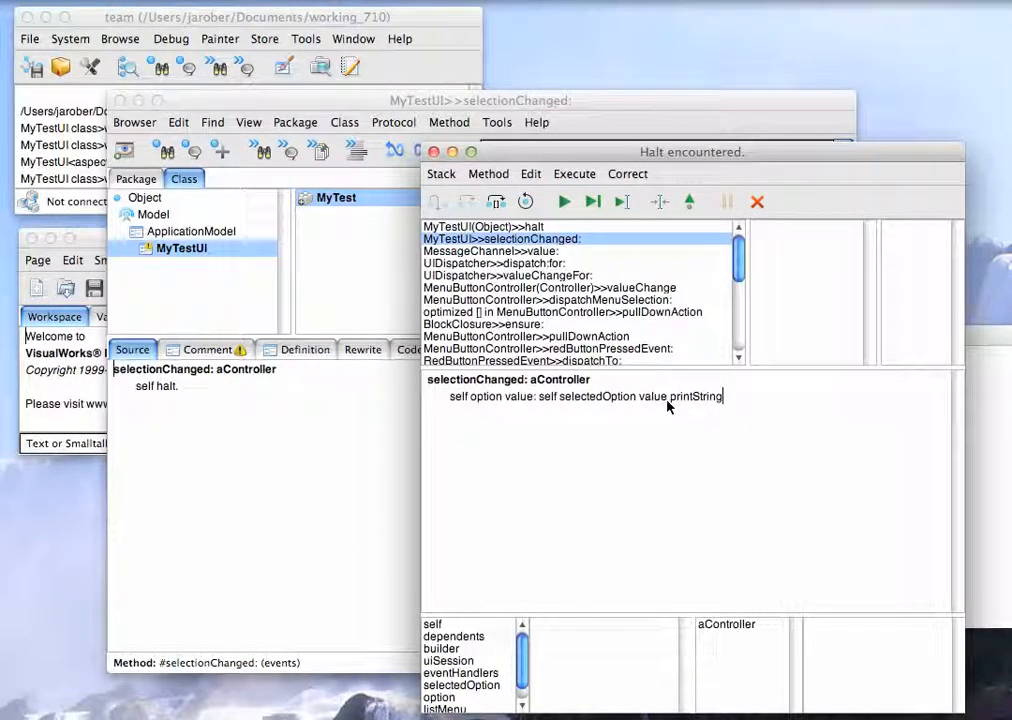
mouse_move(491, 419)
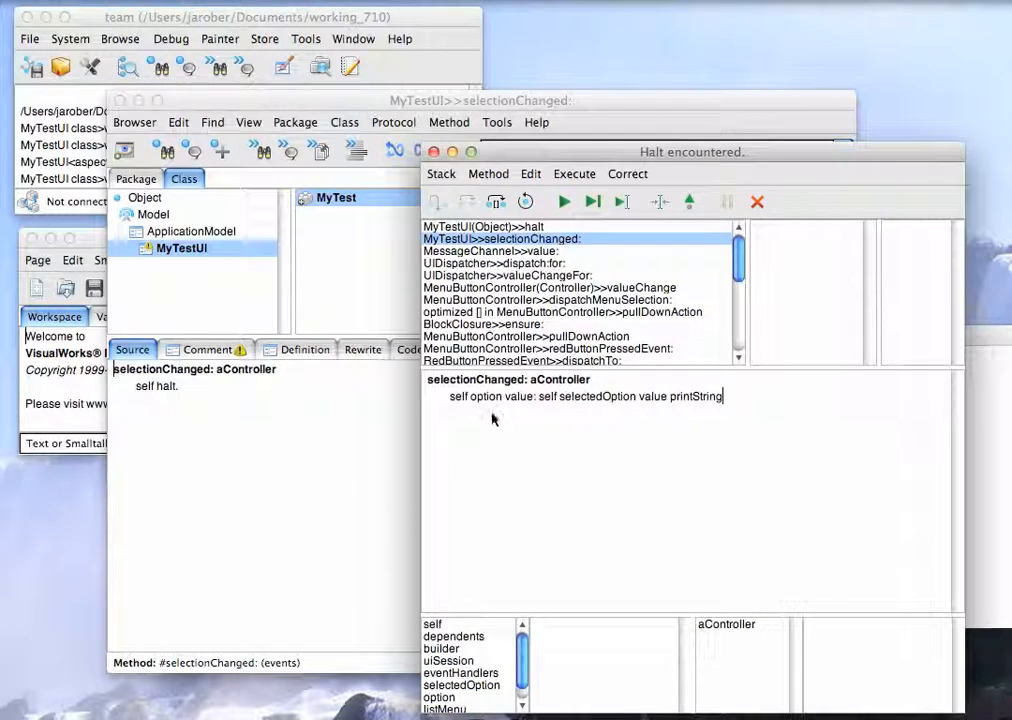
mouse_move(657, 418)
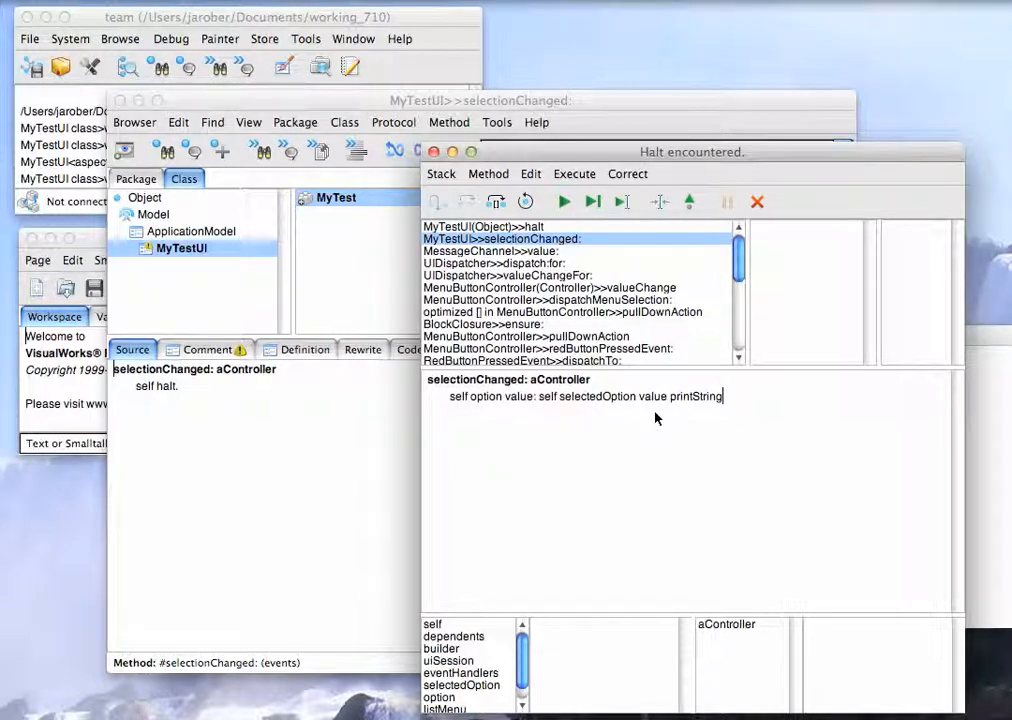
mouse_move(657, 408)
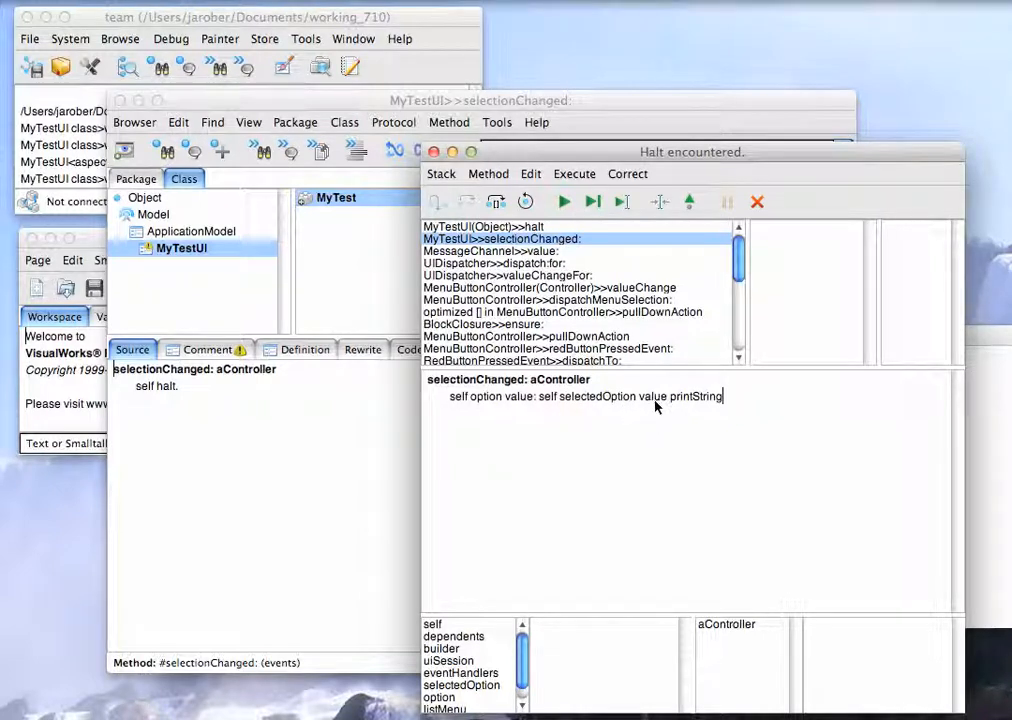
mouse_move(700, 405)
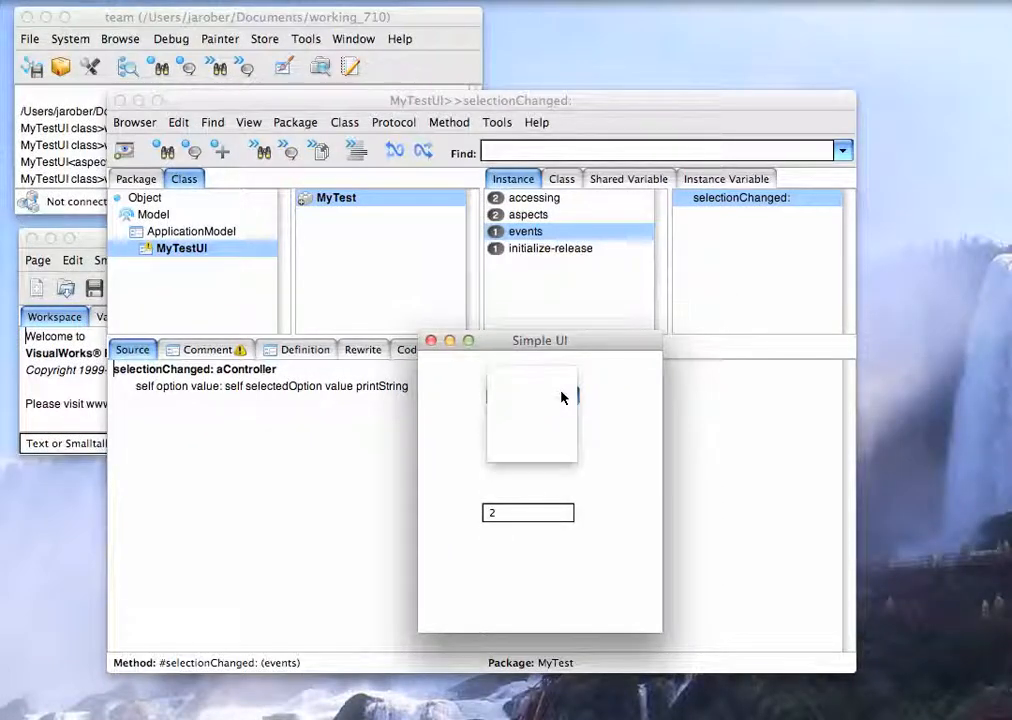
- Choose 3 from the Simple UI menu button so the input field shows 3
left_click(568, 391)
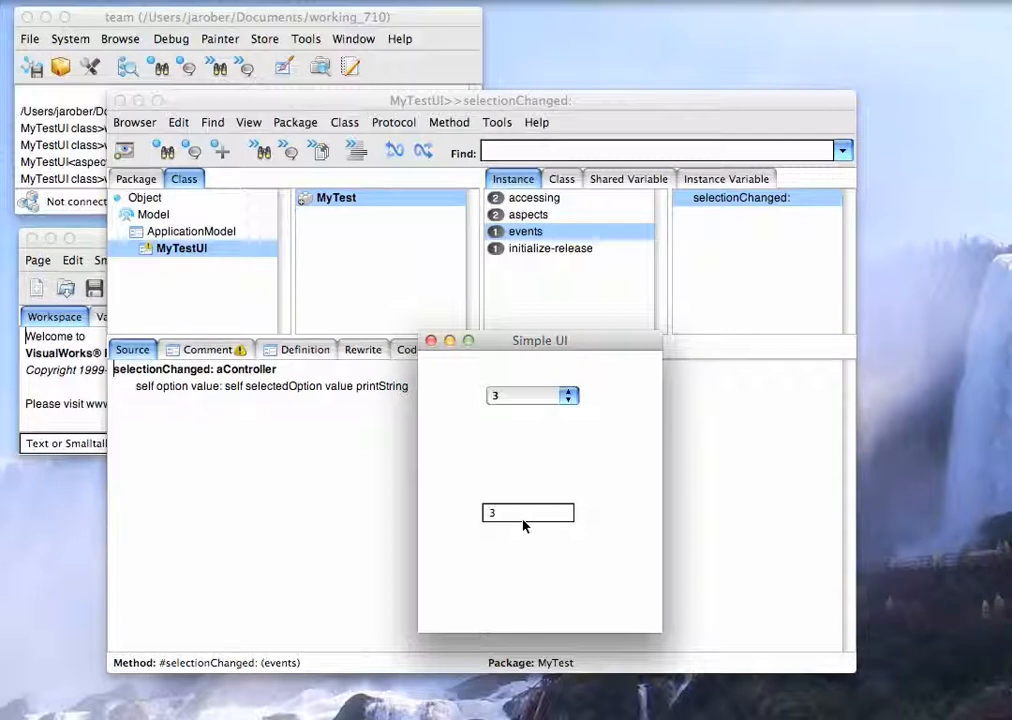
mouse_move(519, 495)
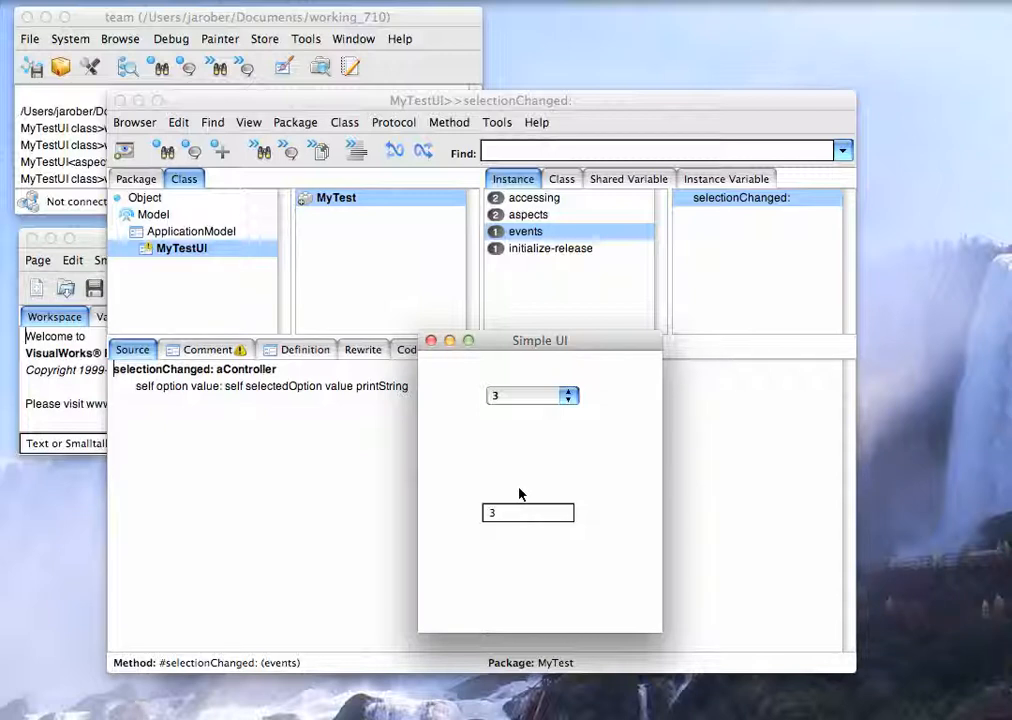
mouse_move(567, 400)
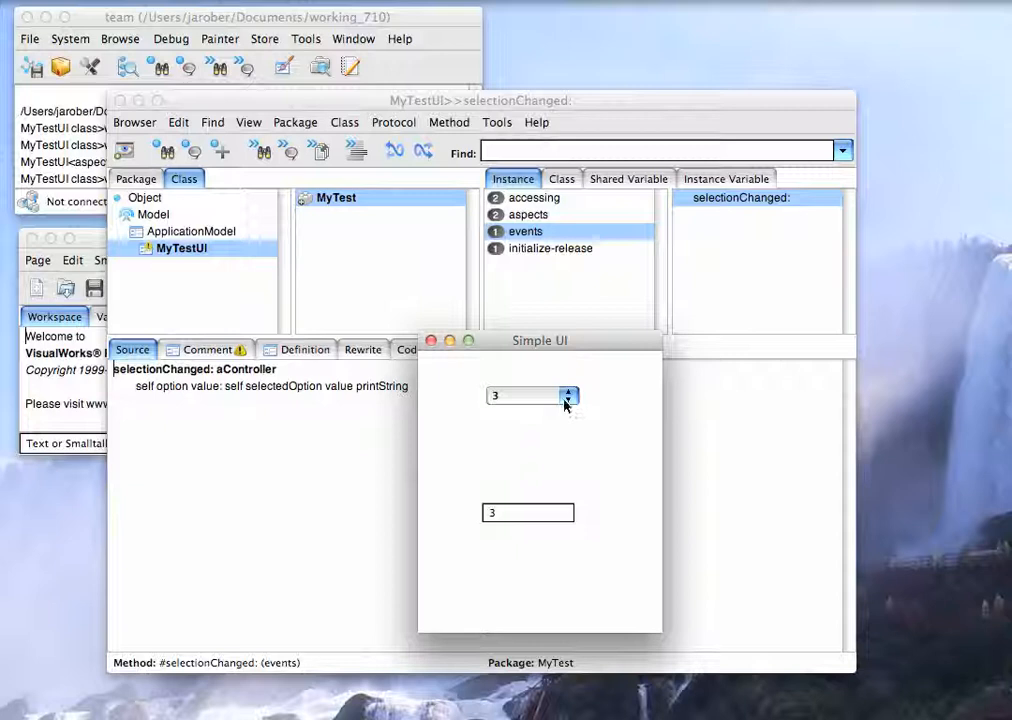
mouse_move(530, 366)
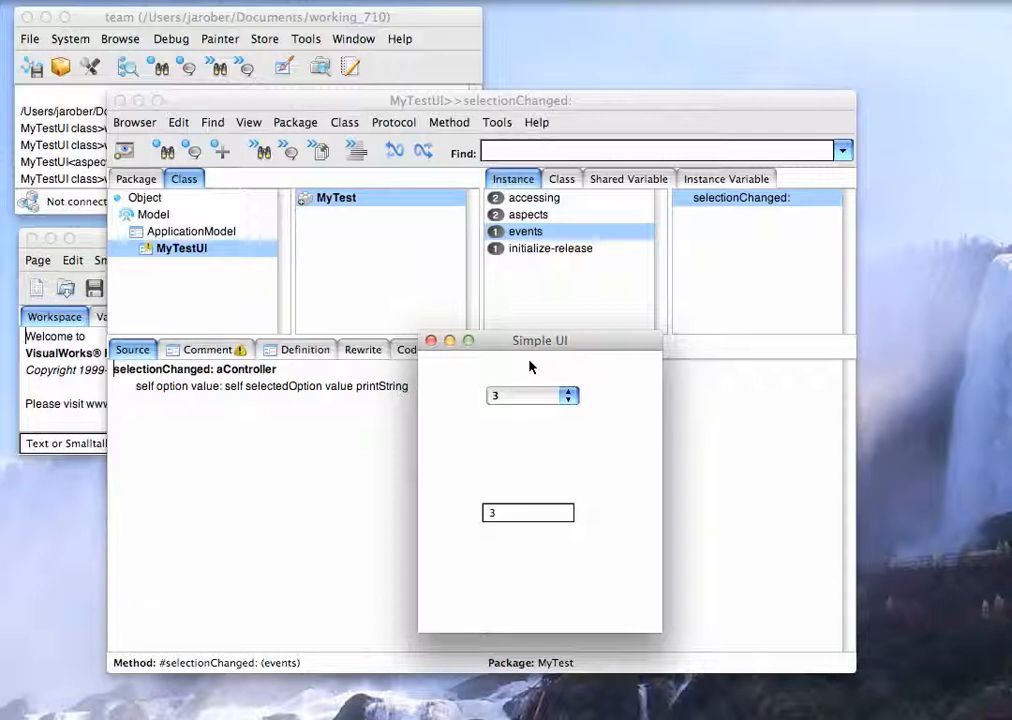
mouse_move(873, 203)
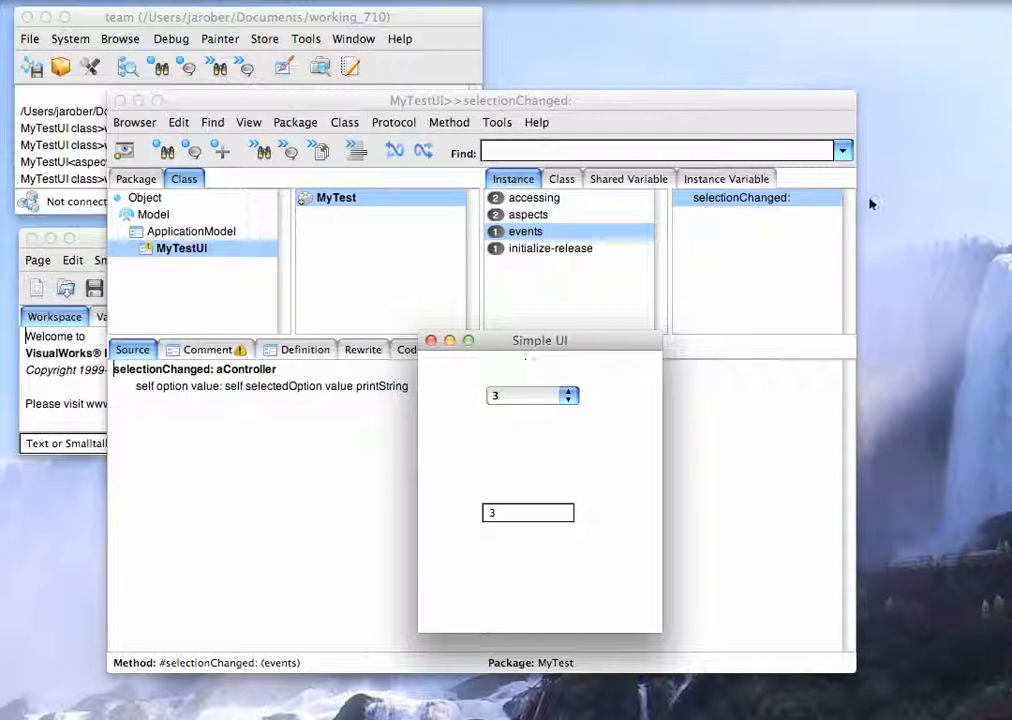